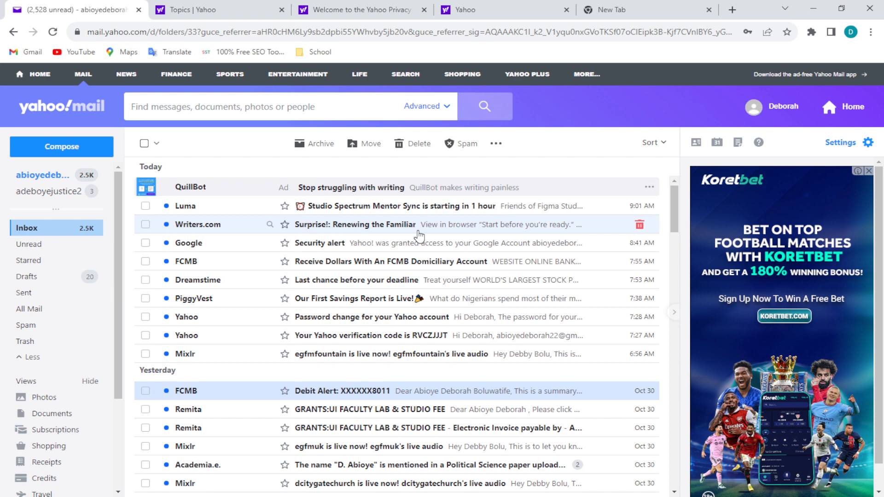
{"action": "mouse_move", "coordinate": [602, 236]}
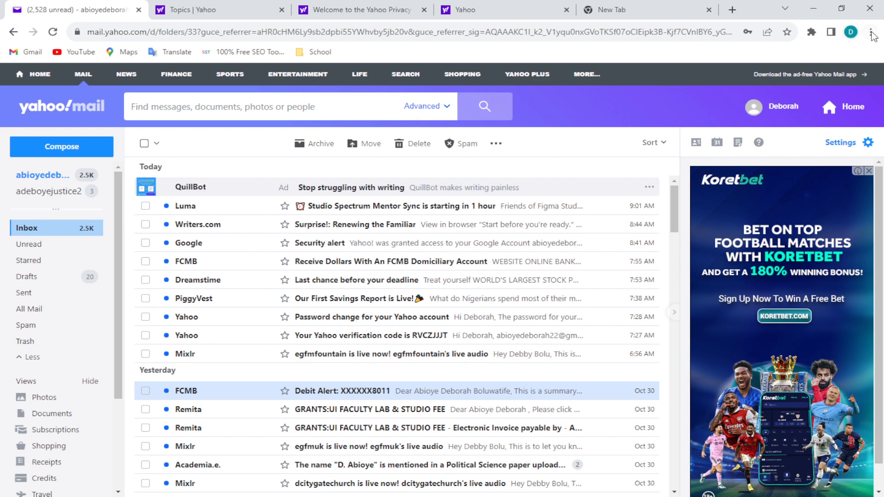
{"action": "mouse_move", "coordinate": [873, 33]}
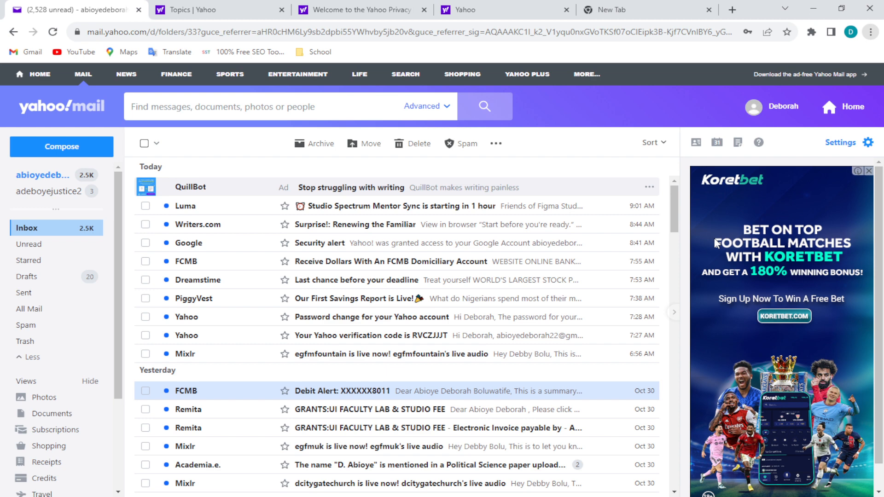
{"action": "mouse_move", "coordinate": [771, 247]}
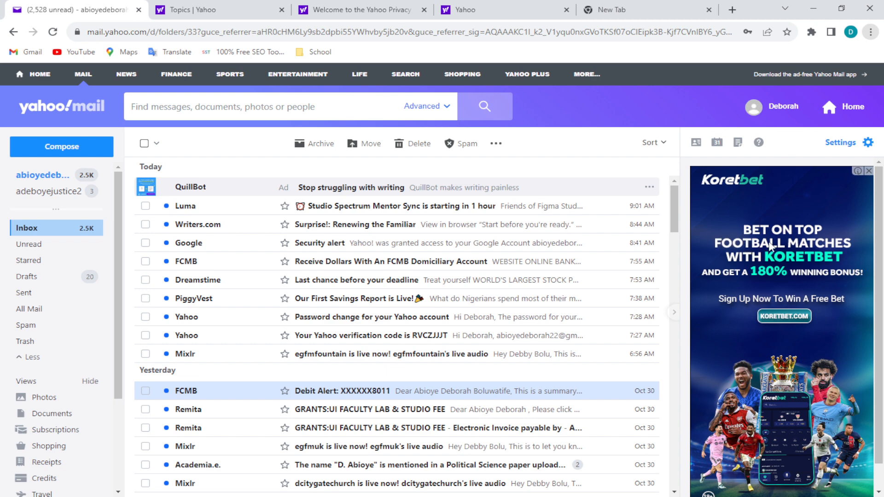
{"action": "mouse_move", "coordinate": [768, 247]}
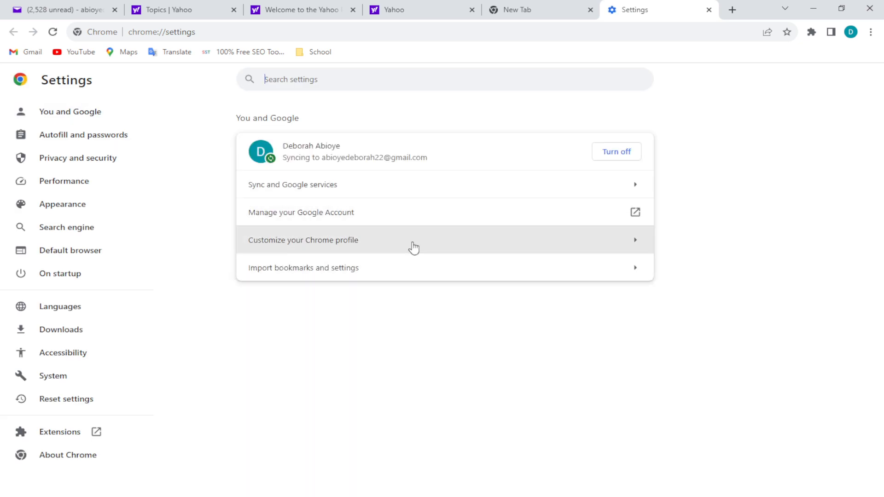
{"action": "mouse_move", "coordinate": [281, 286]}
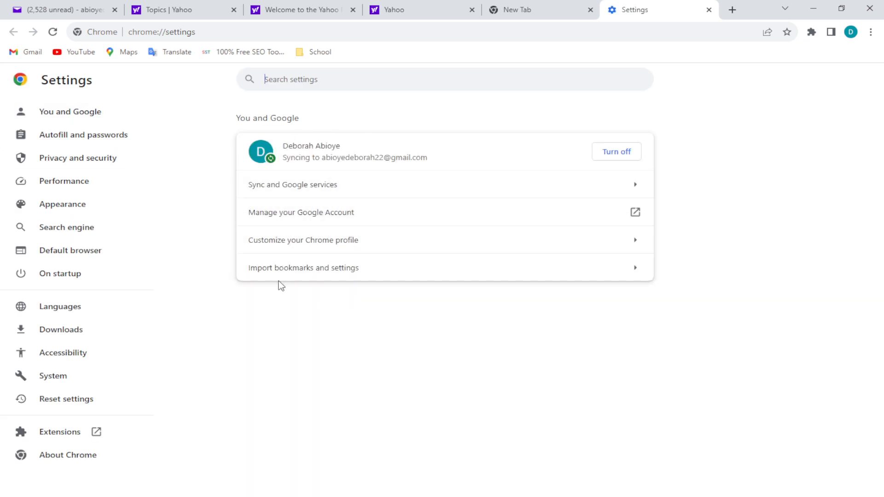
{"action": "mouse_move", "coordinate": [60, 273]}
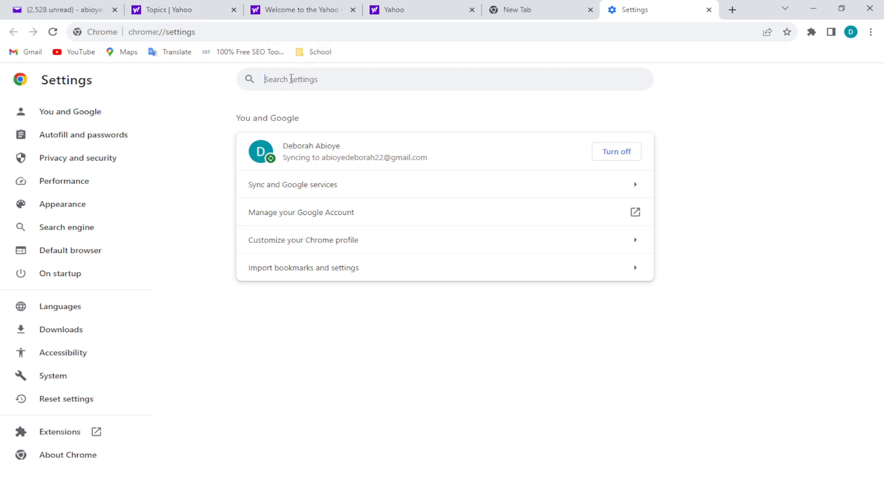
Try searching Settings for 'cookies' and then 'storage', clearing each search.
{"action": "type", "text": "coooki"}
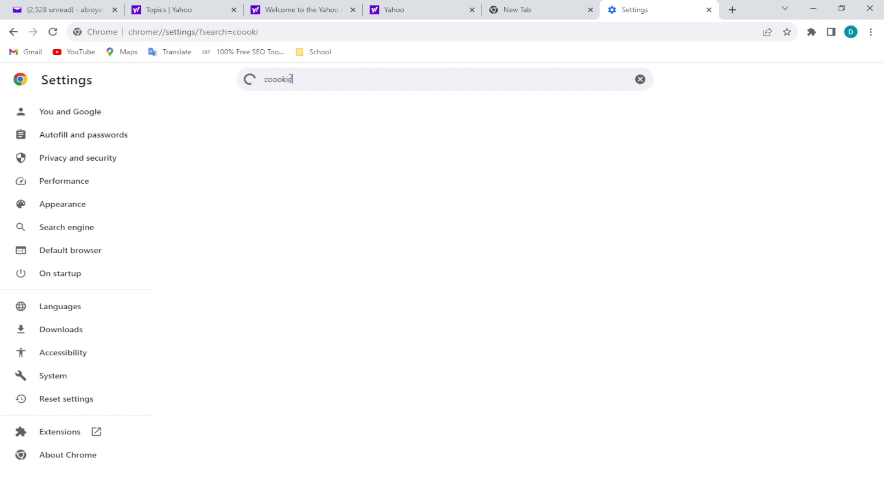
{"action": "type", "text": "es"}
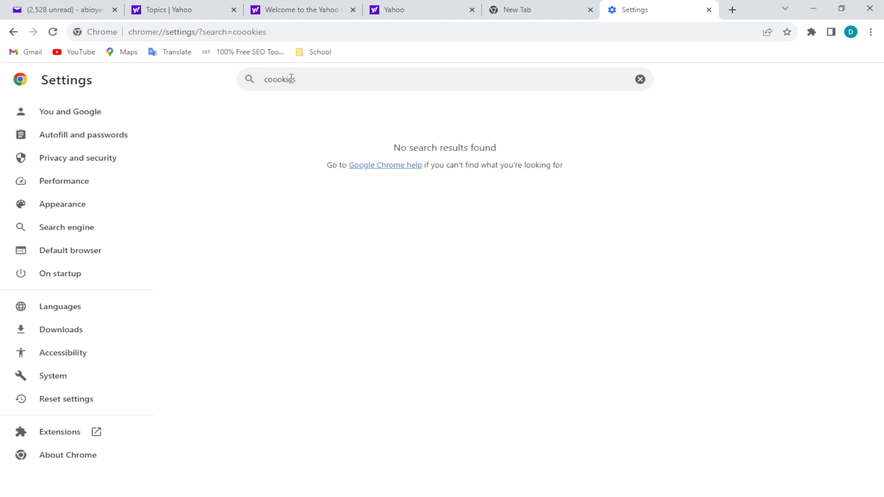
{"action": "key", "text": "Backspace"}
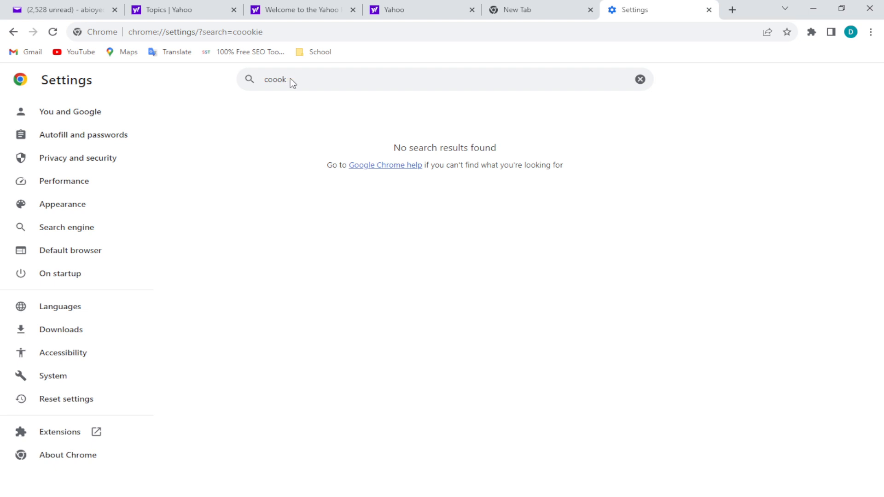
{"action": "left_click", "coordinate": [640, 79]}
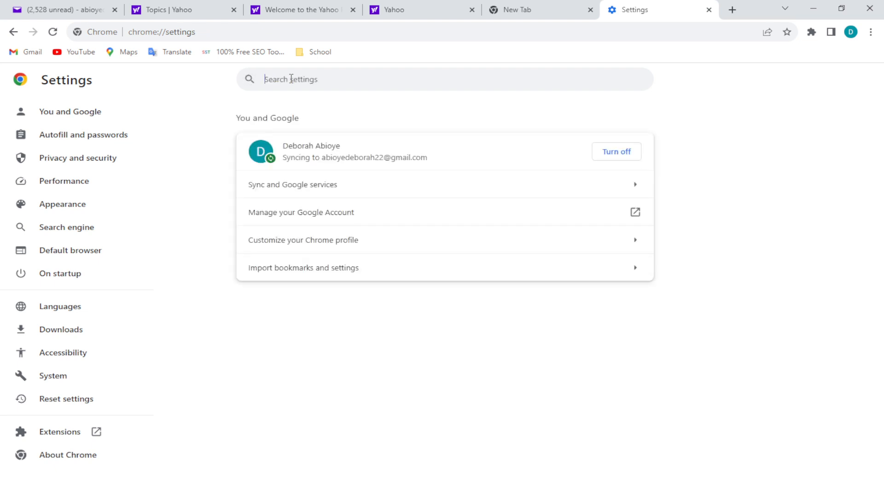
{"action": "type", "text": "storage"}
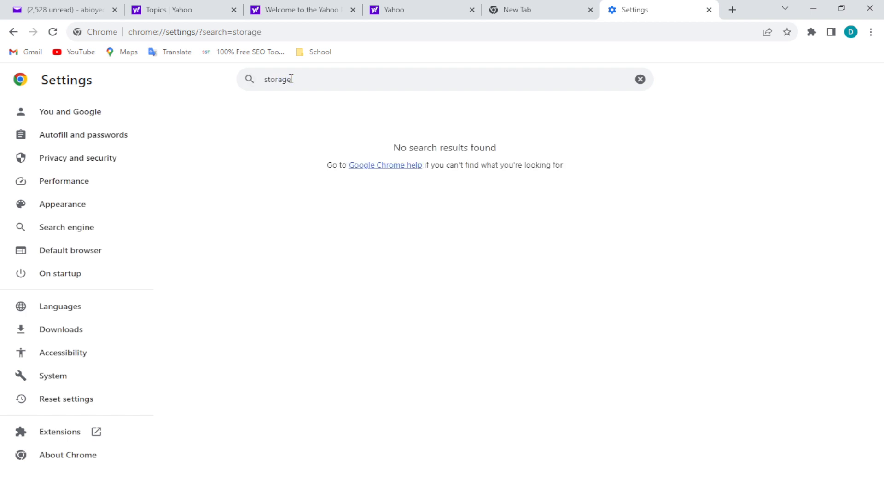
{"action": "key", "text": "Backspace"}
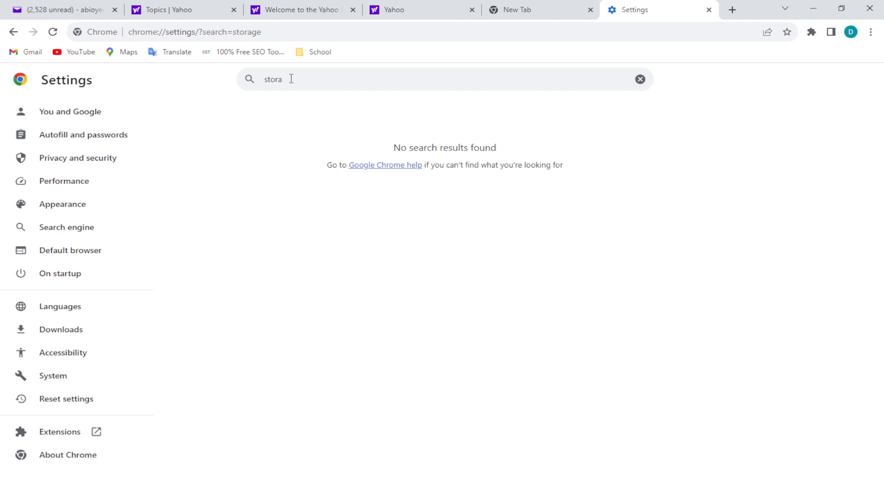
{"action": "left_click", "coordinate": [640, 79]}
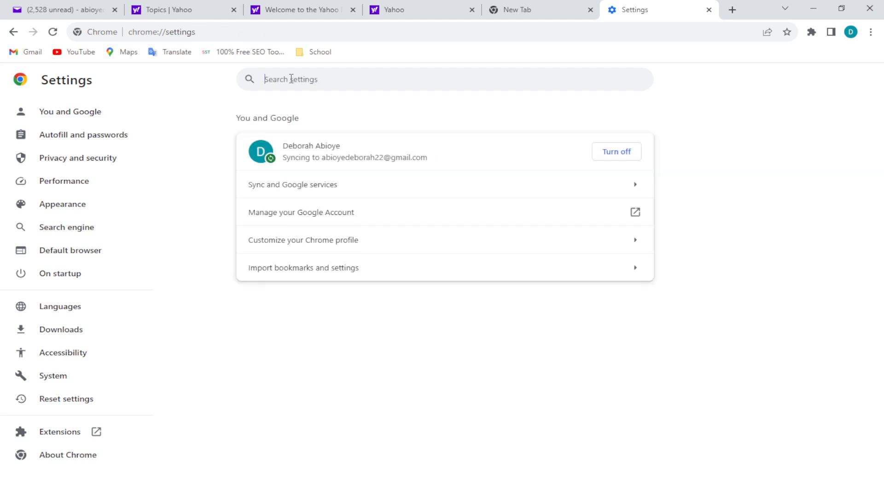
Search Settings for 'cache' and open Clear browsing data under Privacy and security.
{"action": "type", "text": "cache"}
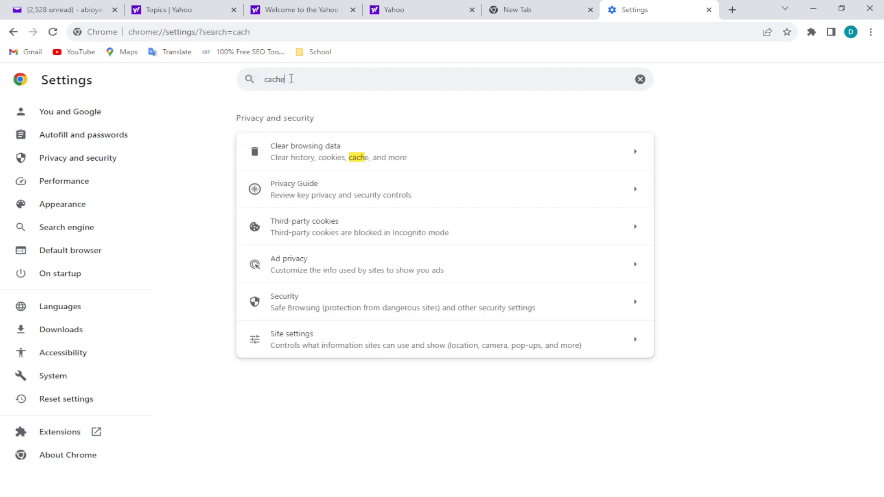
{"action": "type", "text": "e"}
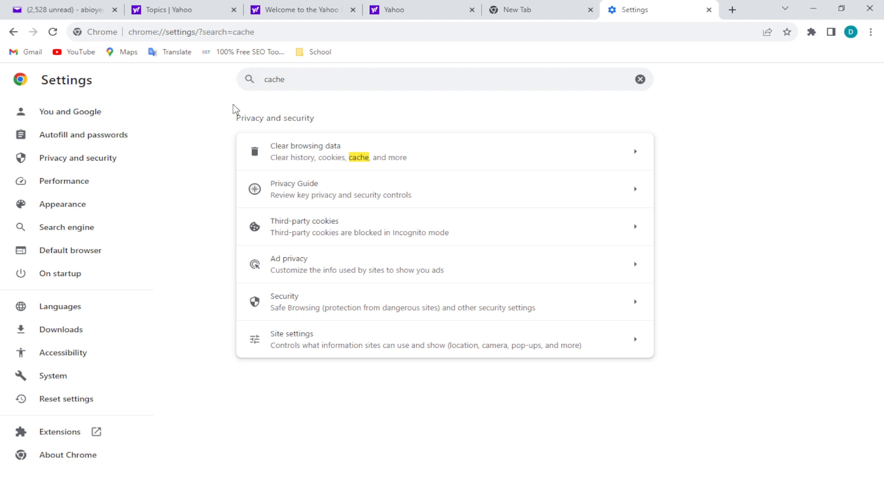
{"action": "mouse_move", "coordinate": [292, 128]}
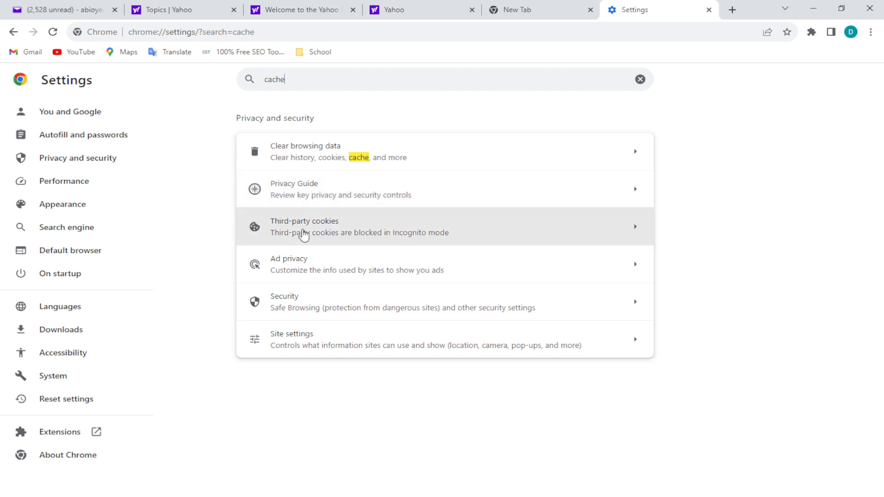
{"action": "mouse_move", "coordinate": [375, 263]}
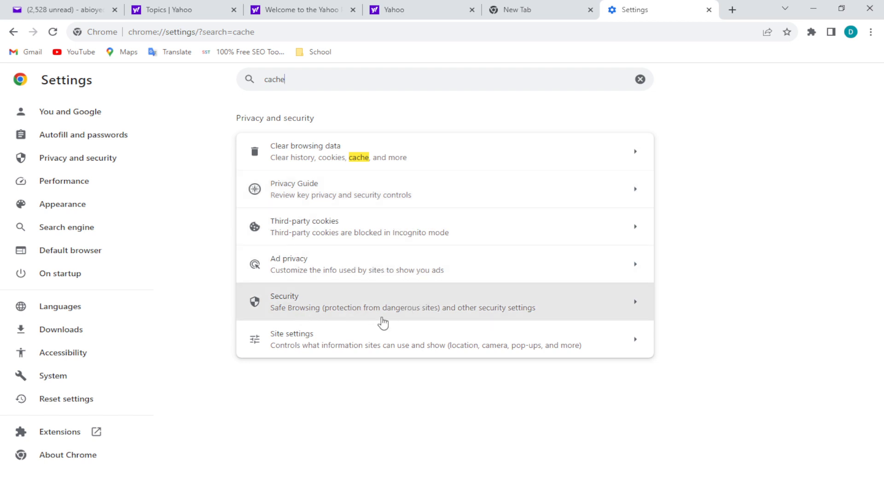
{"action": "mouse_move", "coordinate": [330, 154]}
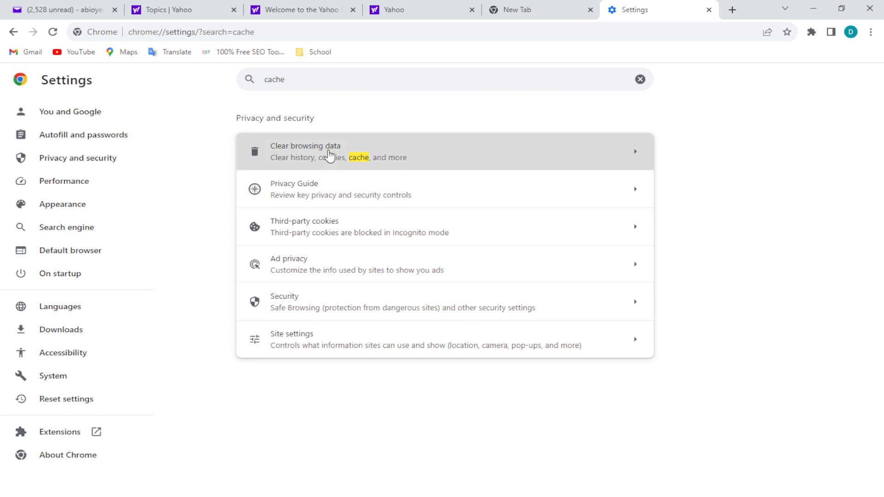
{"action": "left_click", "coordinate": [306, 151]}
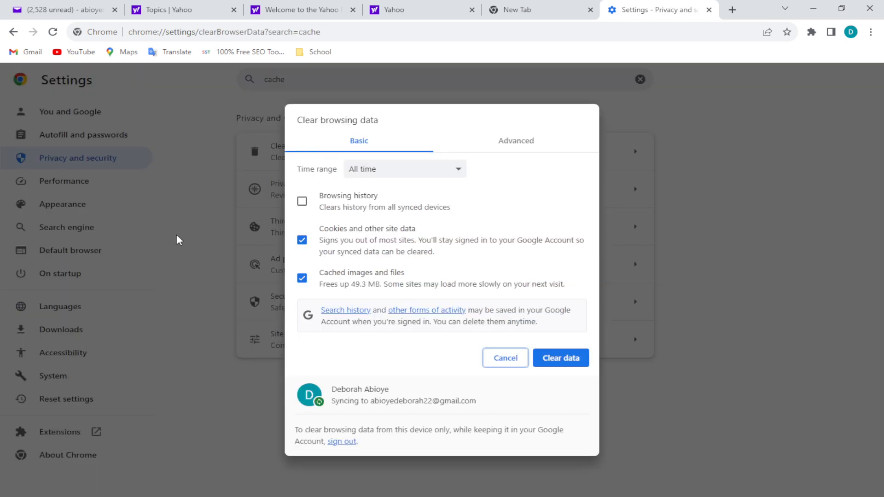
{"action": "mouse_move", "coordinate": [338, 341]}
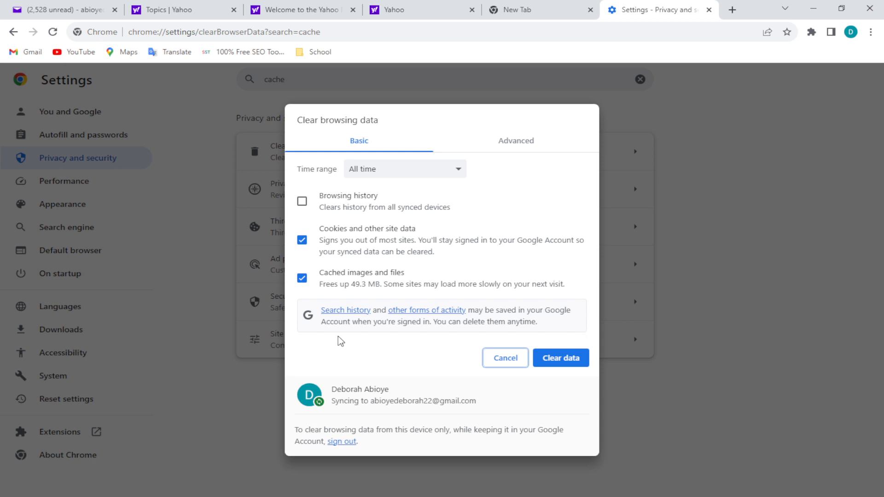
{"action": "mouse_move", "coordinate": [350, 275]}
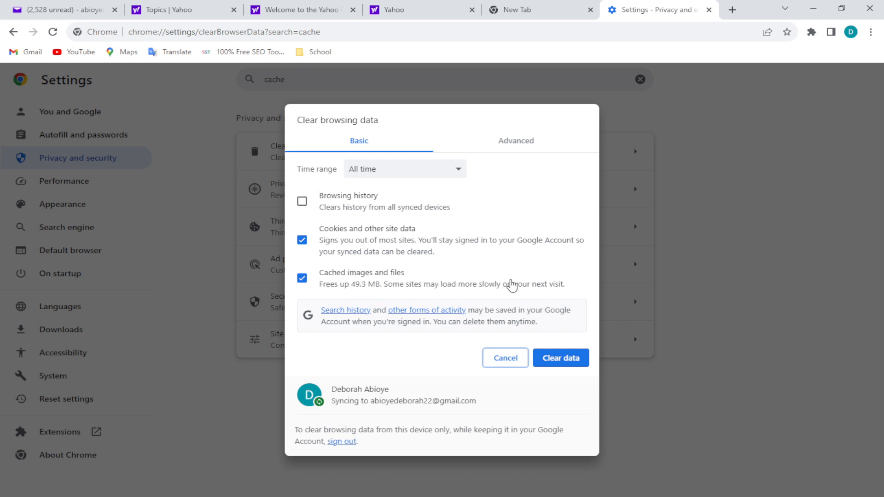
{"action": "mouse_move", "coordinate": [559, 293]}
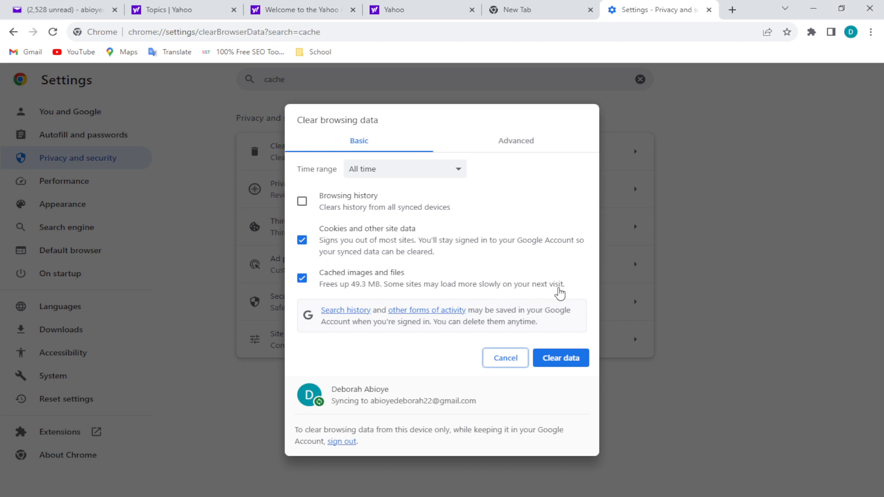
{"action": "mouse_move", "coordinate": [363, 269]}
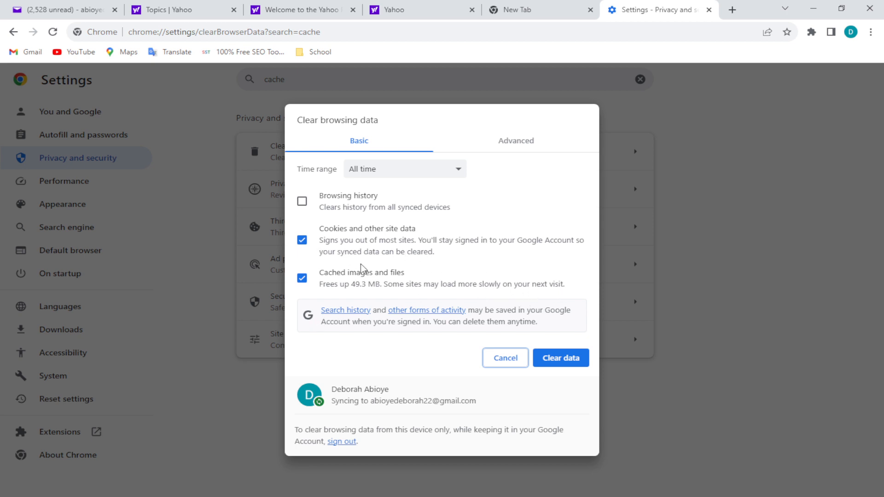
{"action": "mouse_move", "coordinate": [361, 277]}
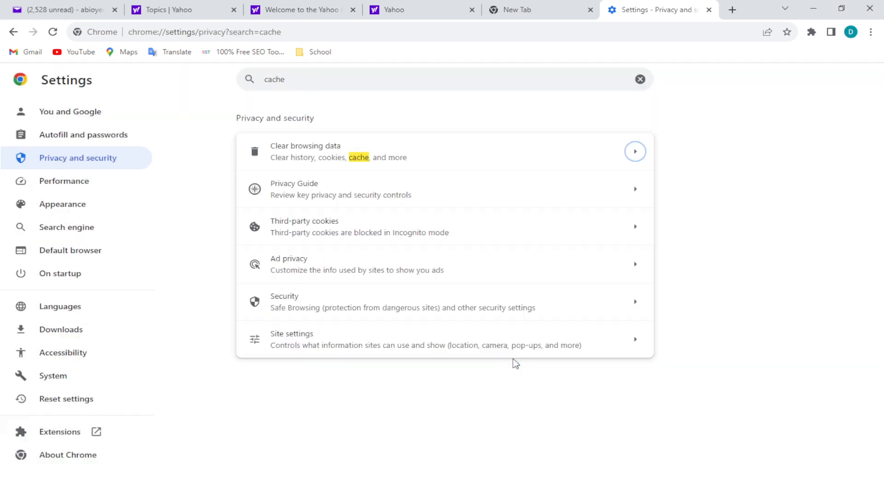
{"action": "mouse_move", "coordinate": [301, 239]}
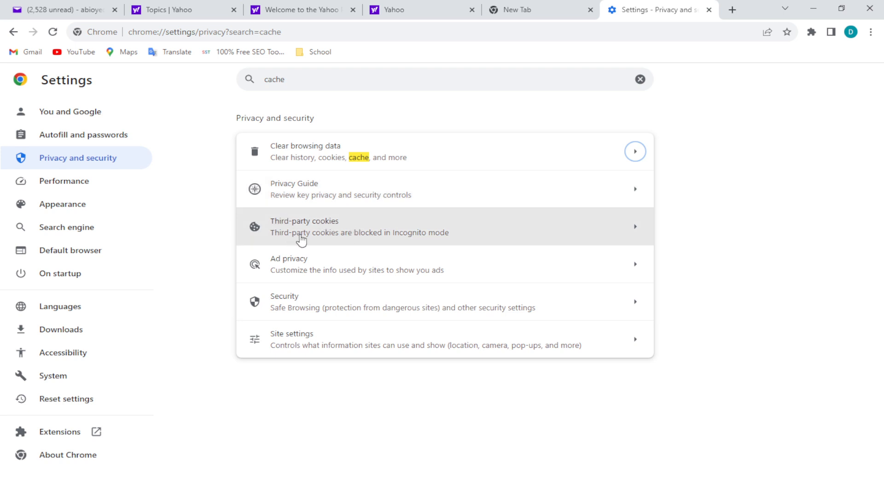
{"action": "mouse_move", "coordinate": [402, 231]}
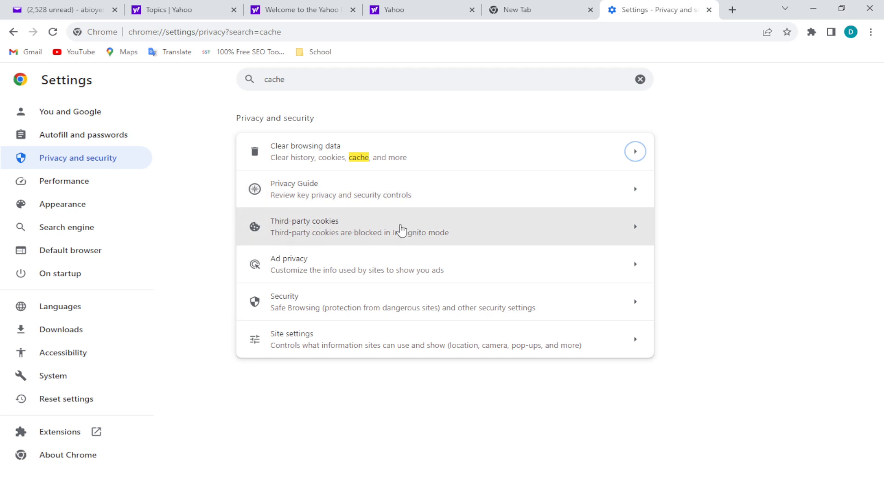
{"action": "mouse_move", "coordinate": [393, 237]}
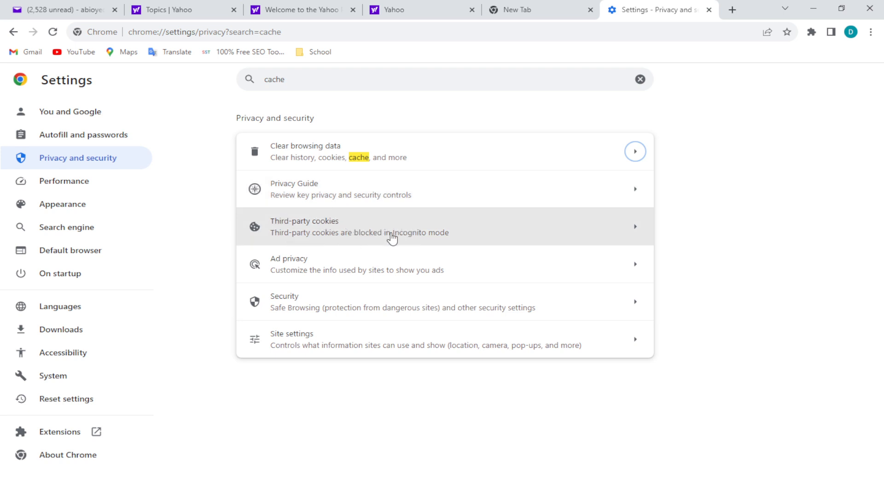
{"action": "mouse_move", "coordinate": [422, 156]}
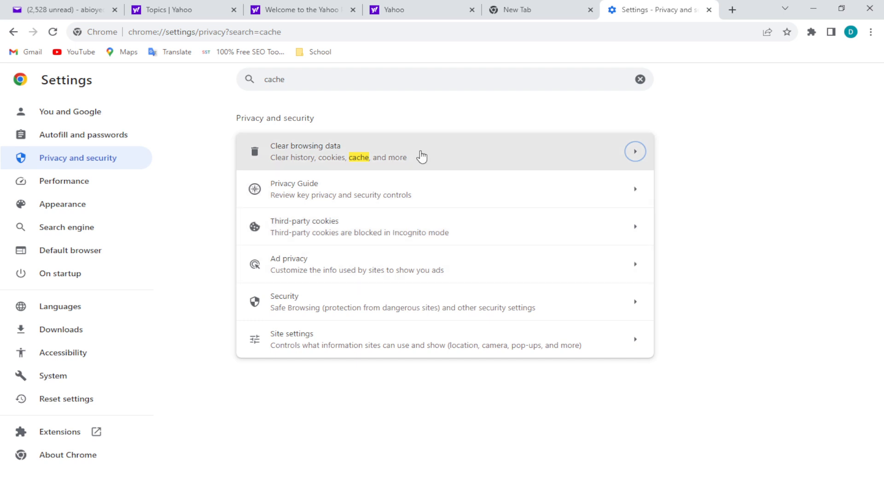
{"action": "mouse_move", "coordinate": [450, 168]}
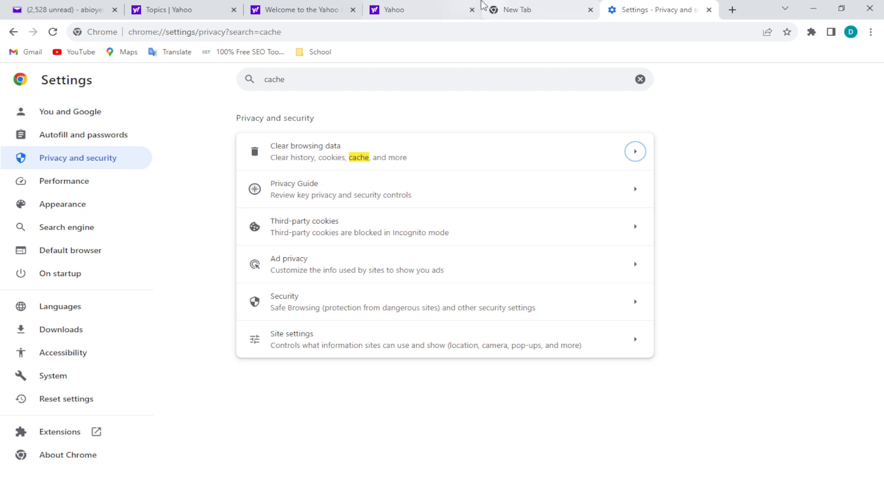
{"action": "mouse_move", "coordinate": [534, 15]}
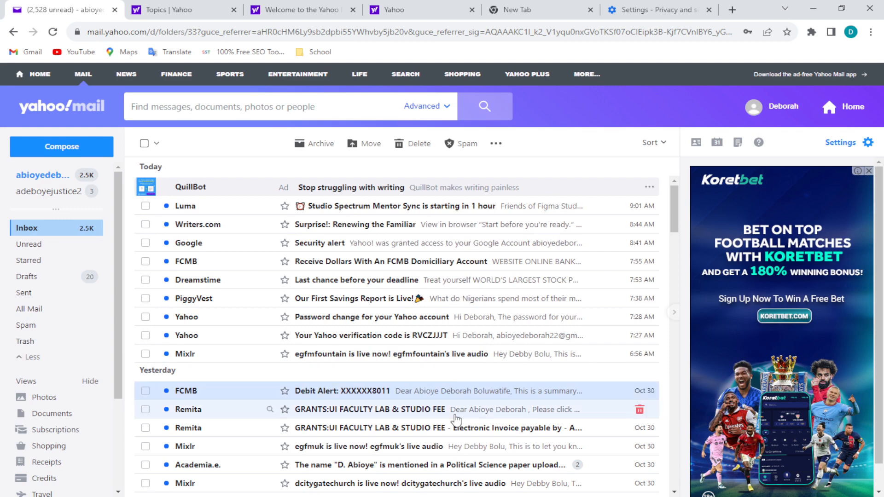
Switch back to the Yahoo Mail tab showing the inbox messages.
{"action": "left_click", "coordinate": [867, 171]}
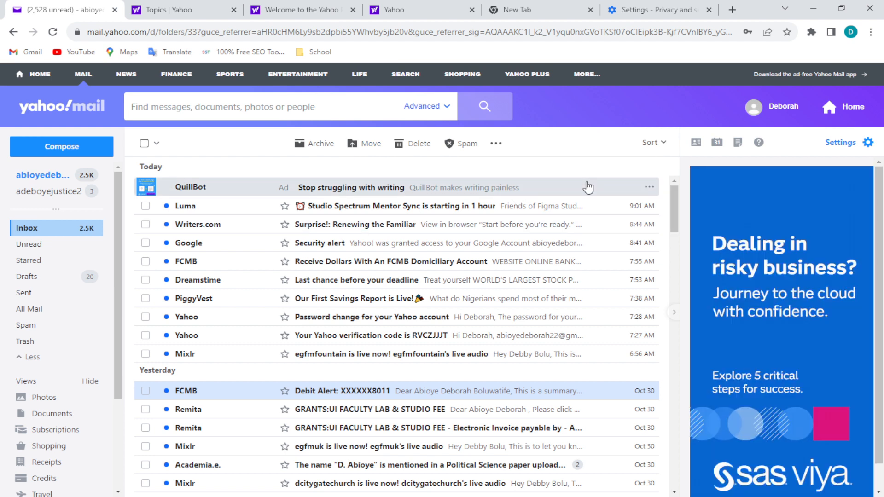
{"action": "mouse_move", "coordinate": [597, 156]}
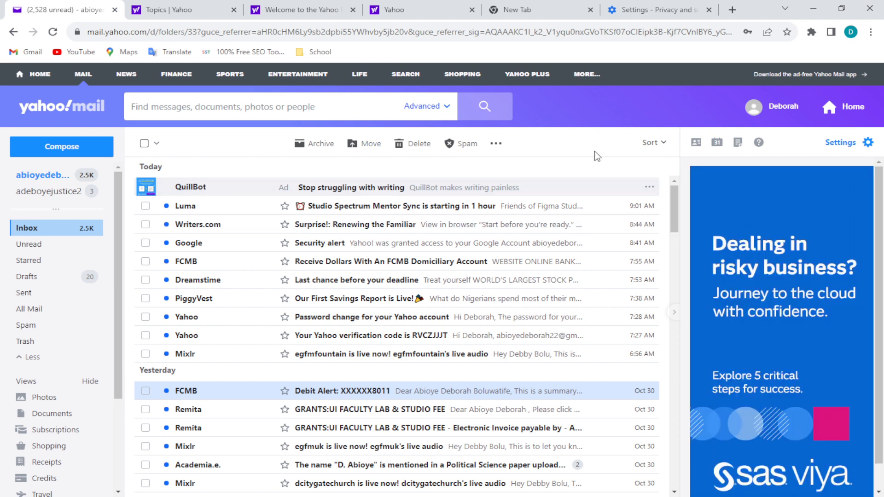